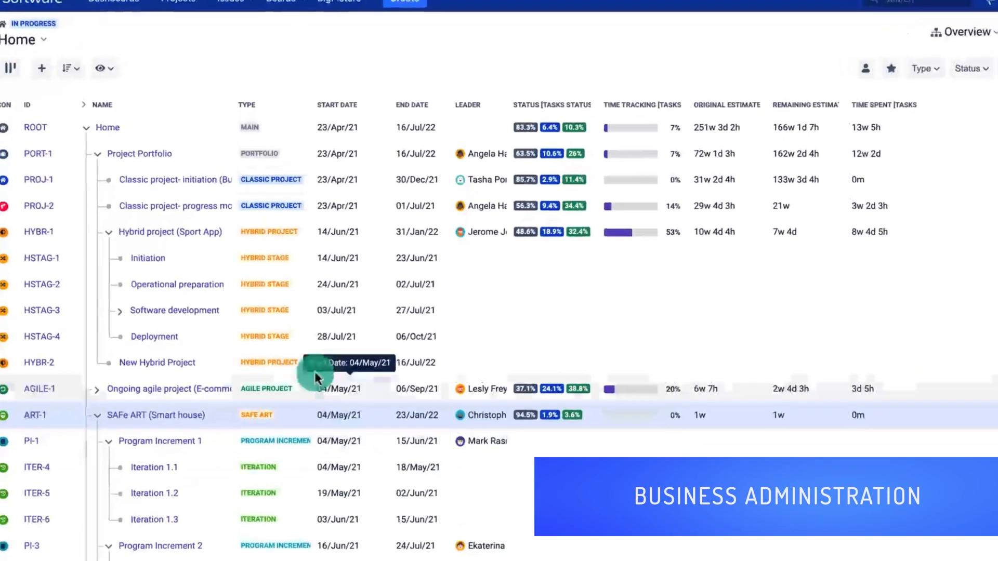
Review the New plan 8h workload plan in Administration, then show the Holidays US holiday plan.
{"action": "left_click", "coordinate": [339, 11]}
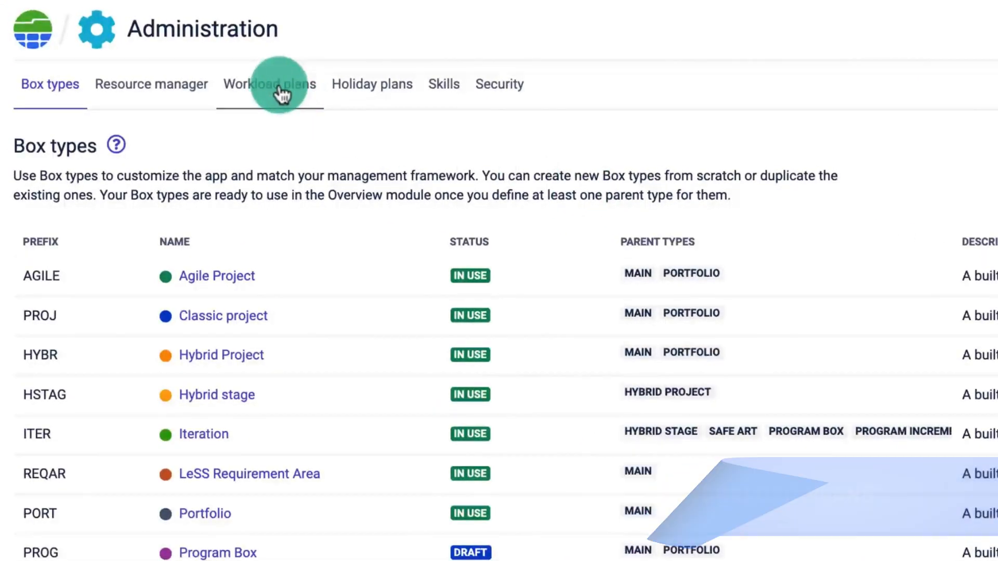
{"action": "left_click", "coordinate": [268, 84]}
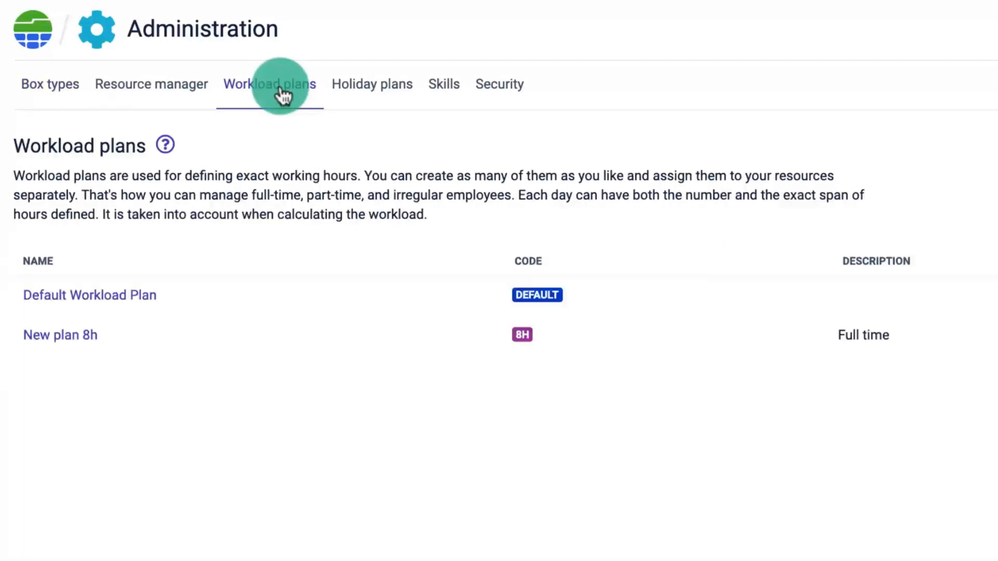
{"action": "left_click", "coordinate": [60, 335]}
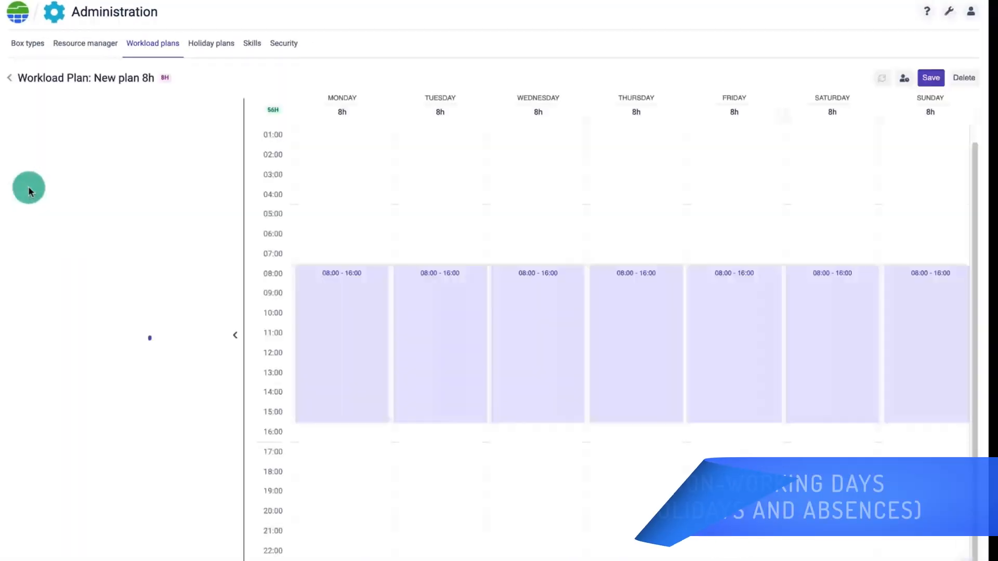
{"action": "left_click", "coordinate": [211, 42]}
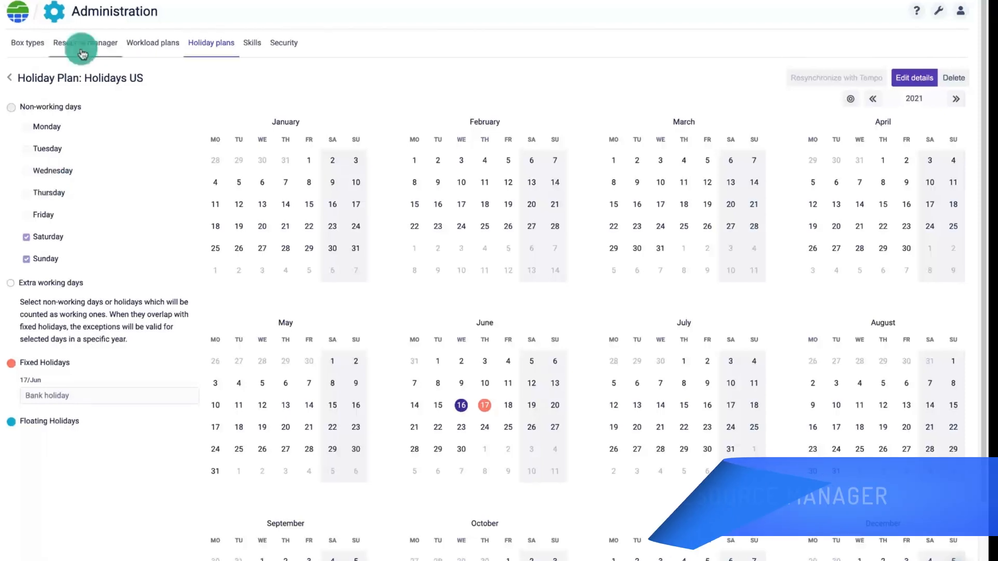
From Resource manager, start a new absence for a resource and pick its start date.
{"action": "left_click", "coordinate": [84, 43]}
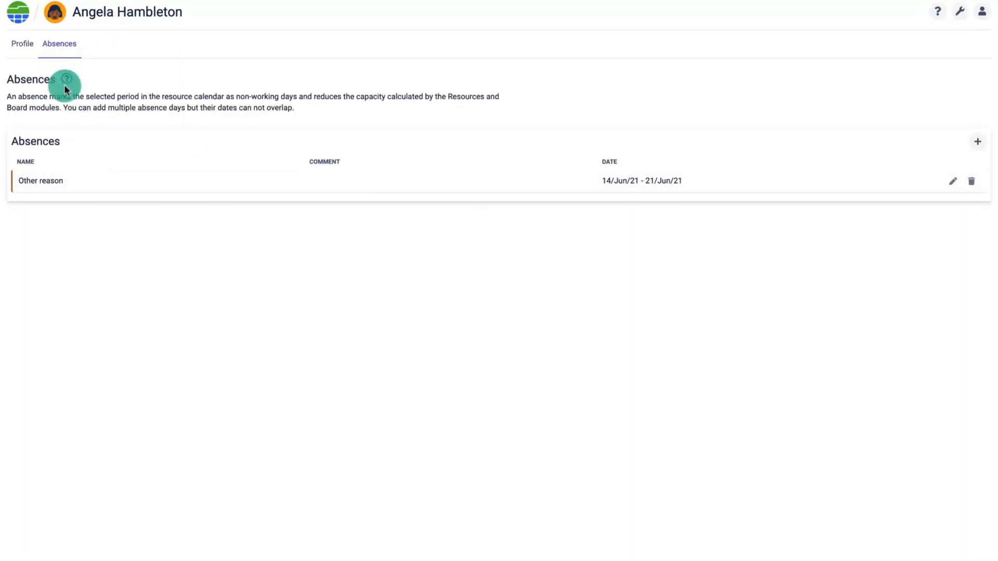
{"action": "mouse_move", "coordinate": [977, 142]}
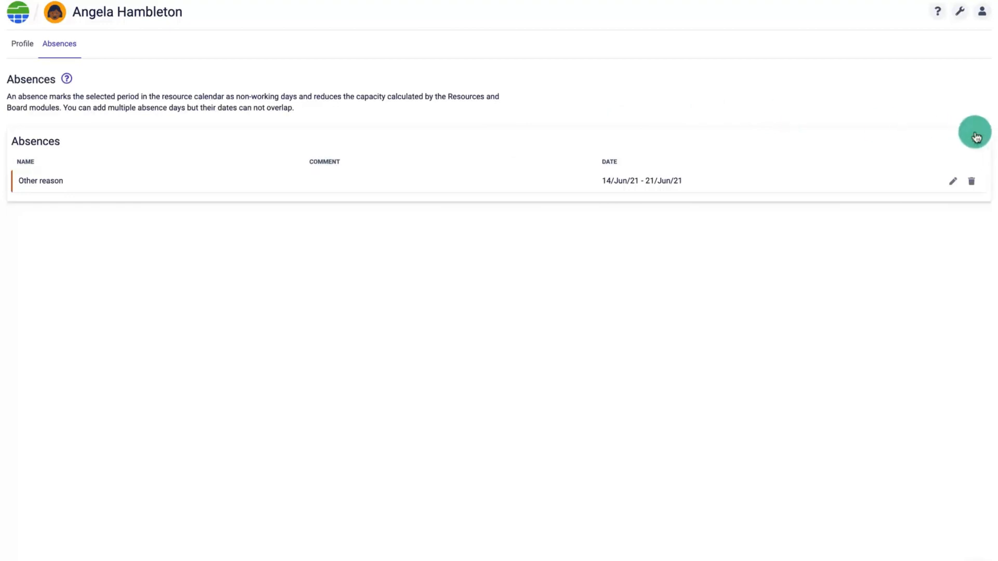
{"action": "left_click", "coordinate": [975, 132]}
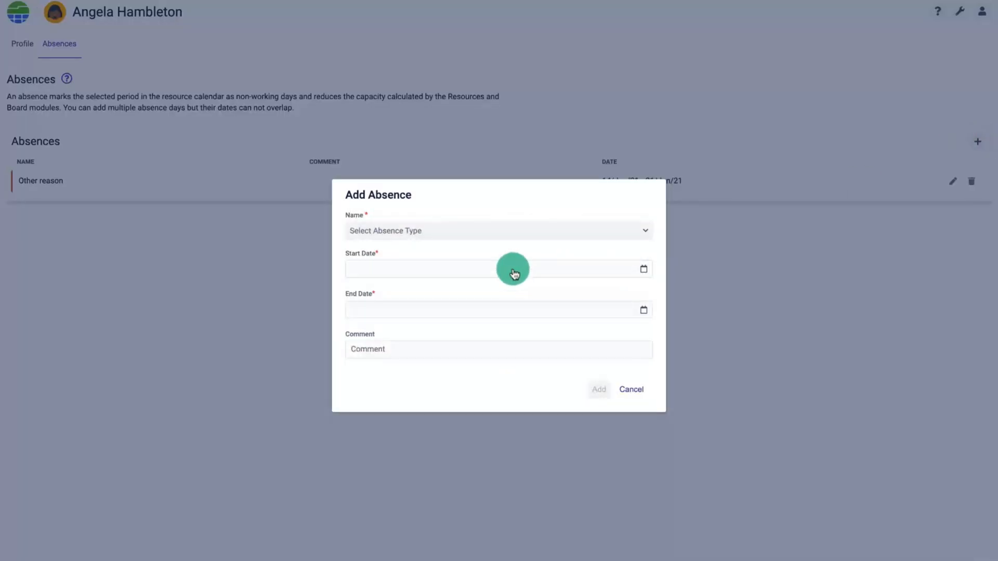
{"action": "left_click", "coordinate": [498, 268]}
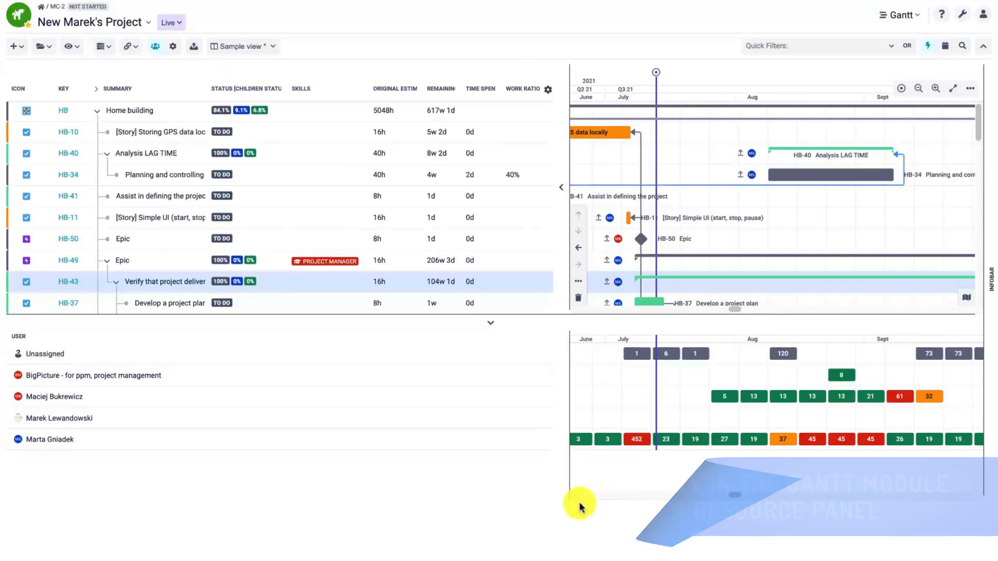
{"action": "mouse_move", "coordinate": [520, 481]}
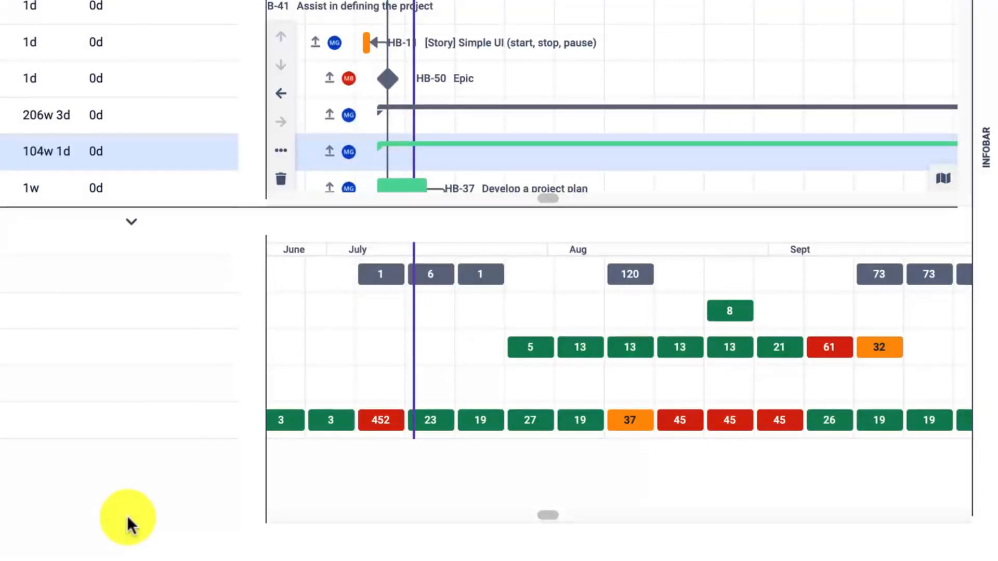
{"action": "mouse_move", "coordinate": [420, 416]}
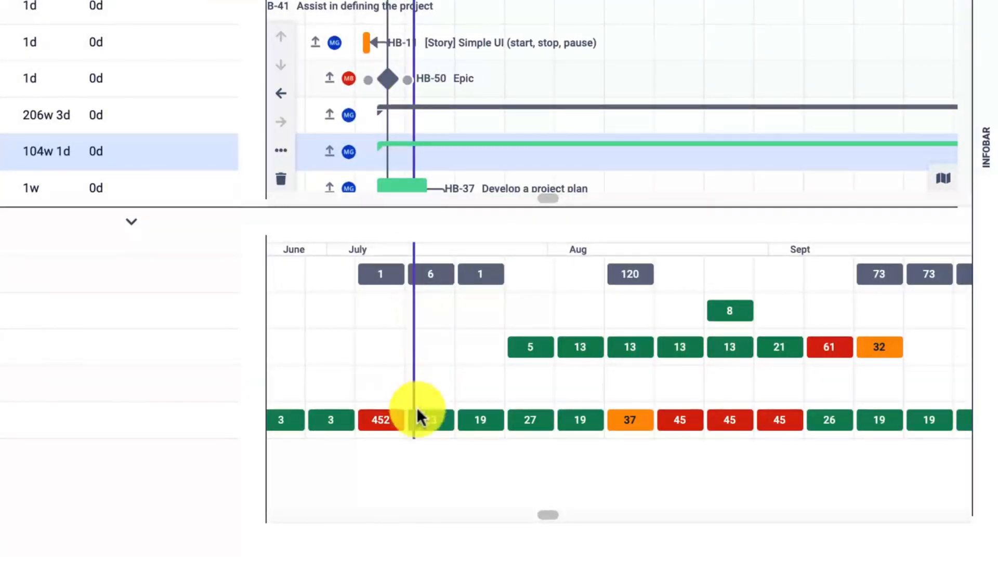
{"action": "mouse_move", "coordinate": [185, 493]}
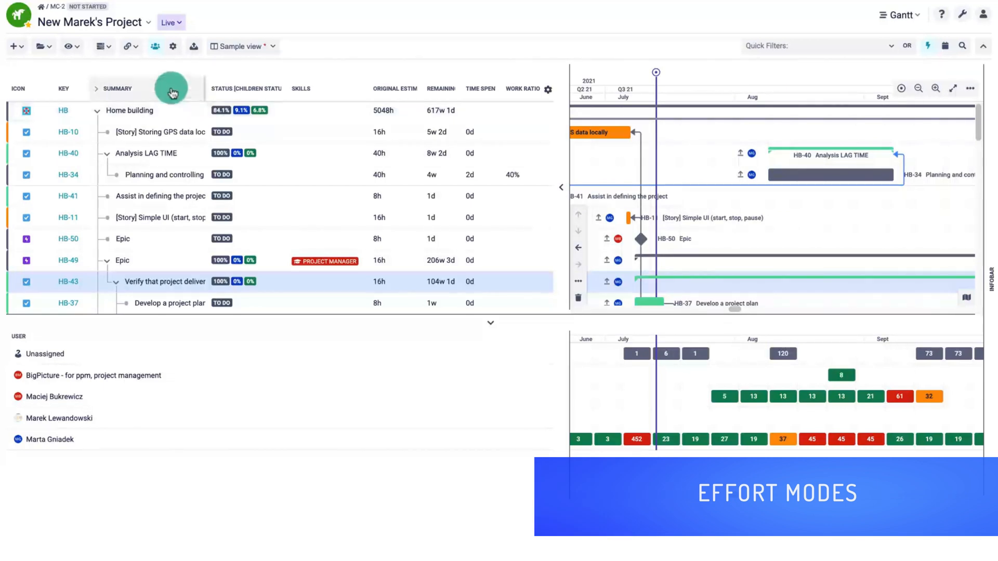
Switch the Gantt resource panel's effort mode to Remaining estimate.
{"action": "left_click", "coordinate": [172, 46]}
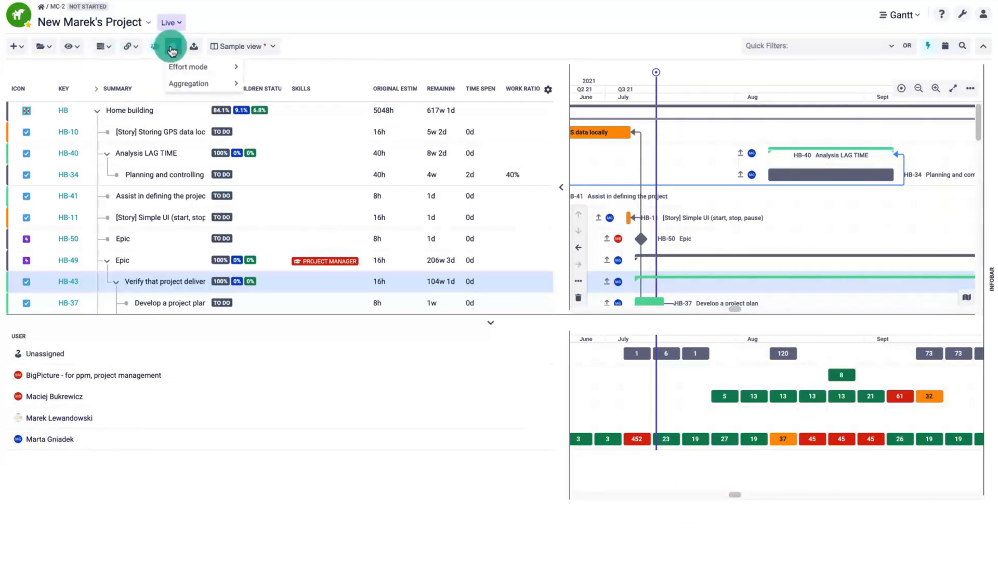
{"action": "mouse_move", "coordinate": [187, 66]}
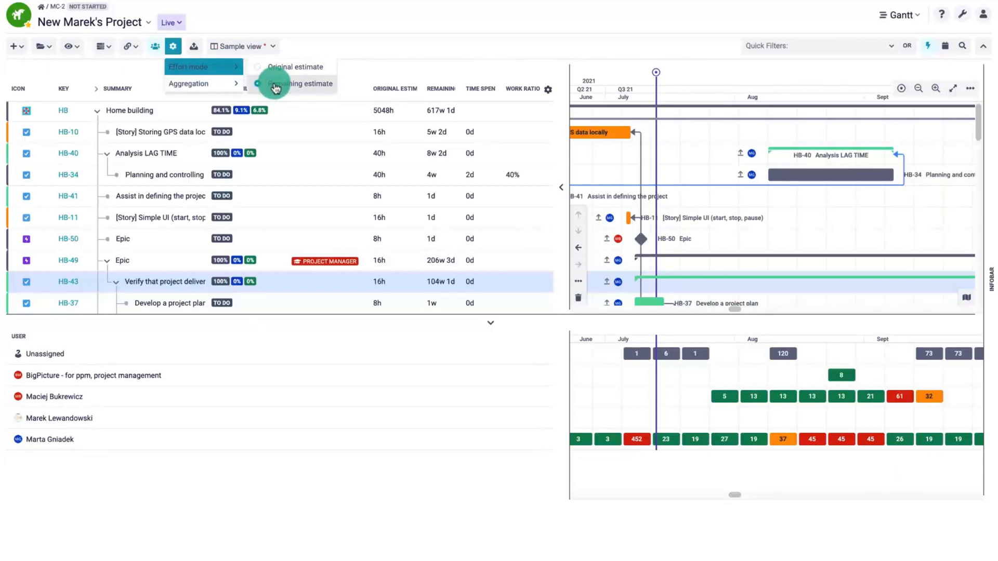
{"action": "left_click", "coordinate": [299, 83]}
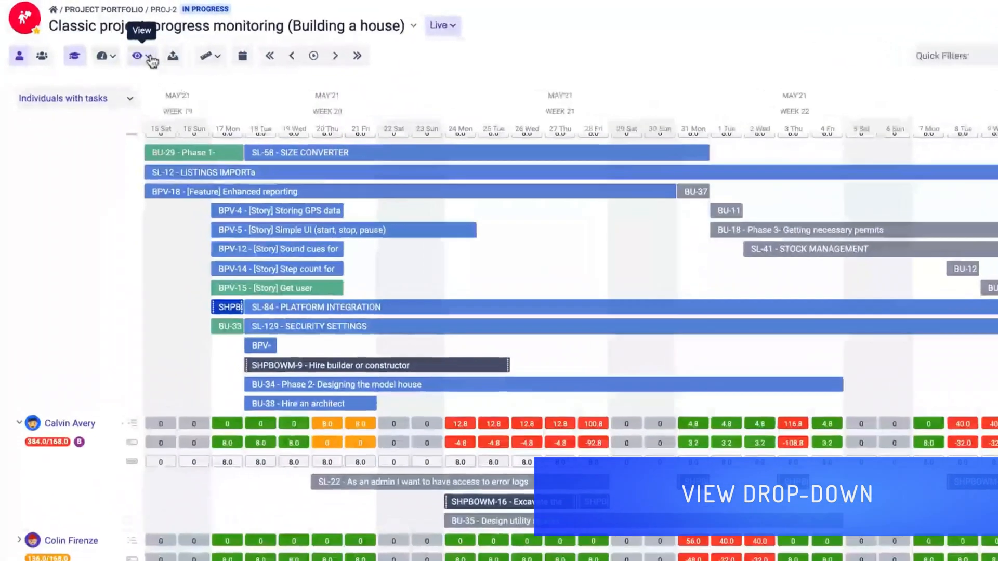
Group the Resources workload grid by Individuals with tasks via the View options.
{"action": "left_click", "coordinate": [136, 56]}
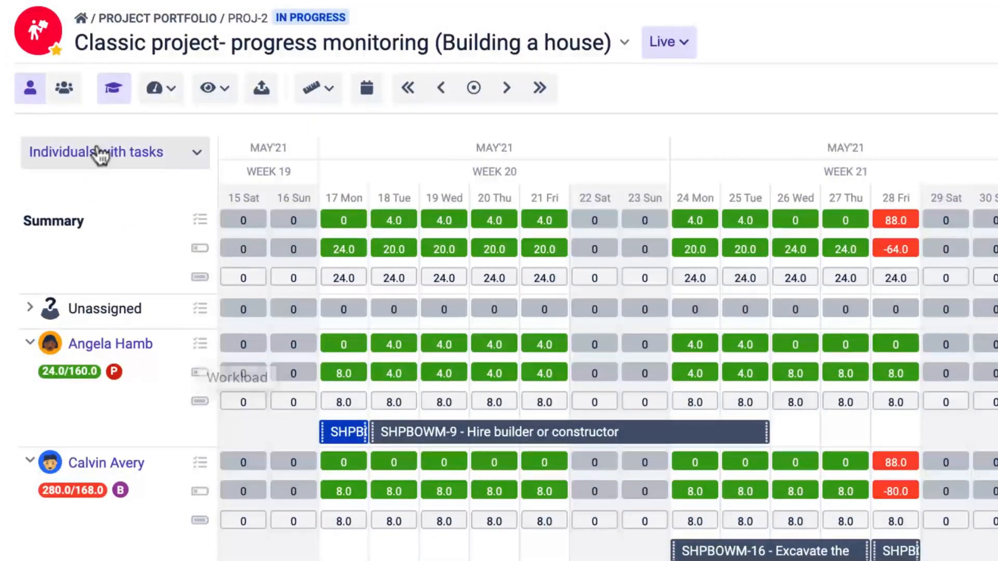
{"action": "left_click", "coordinate": [64, 87]}
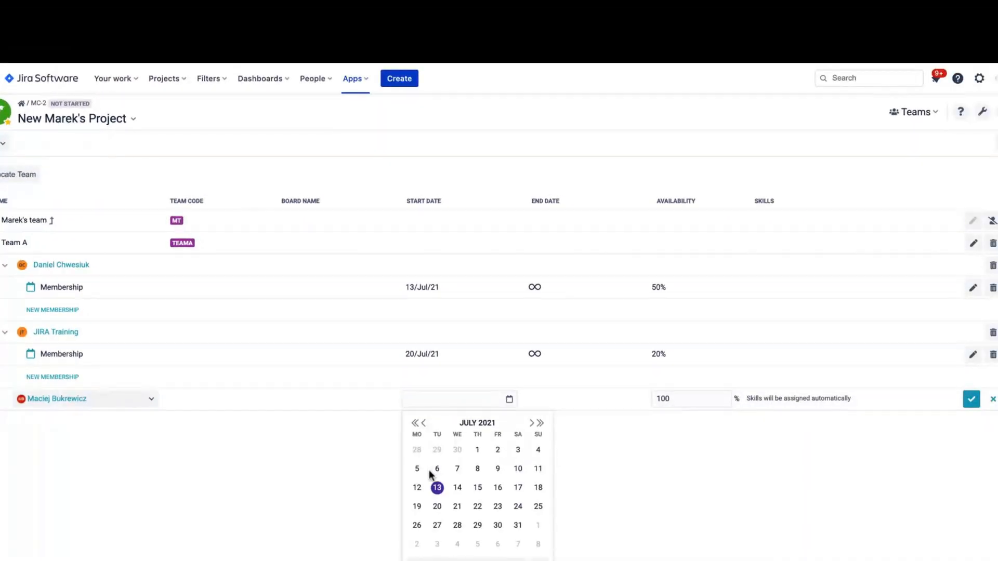
Set the new membership's start date to 13/Jul/21 with 50% availability.
{"action": "left_click", "coordinate": [437, 488]}
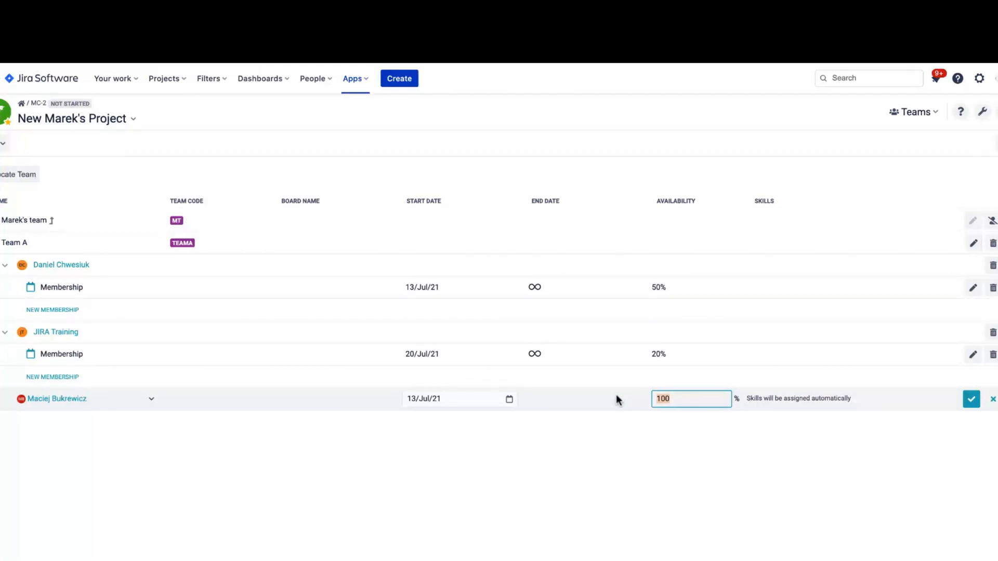
{"action": "type", "text": "50"}
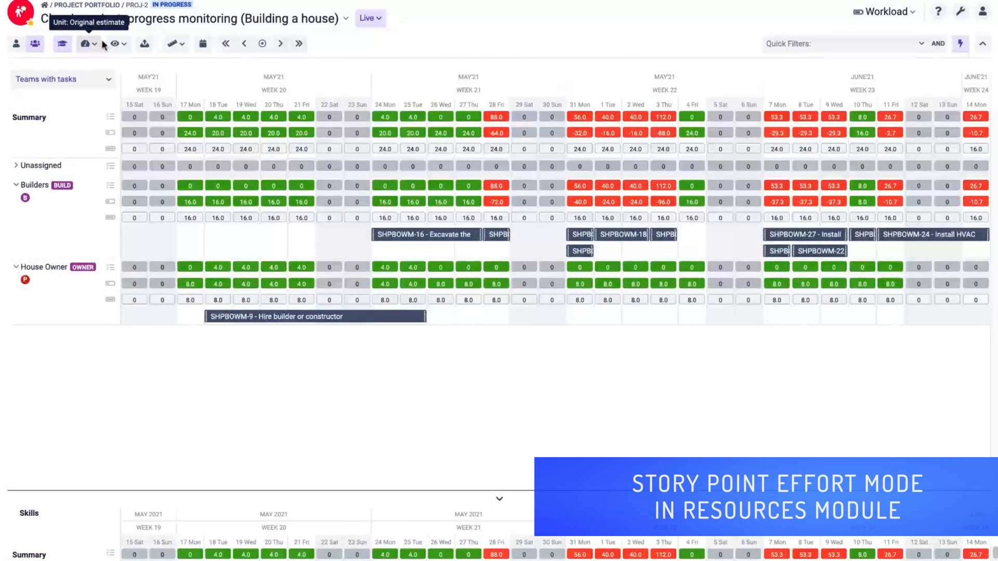
Show workload in story points with conversion ratio 4 and filter to High Priority tasks.
{"action": "left_click", "coordinate": [84, 43]}
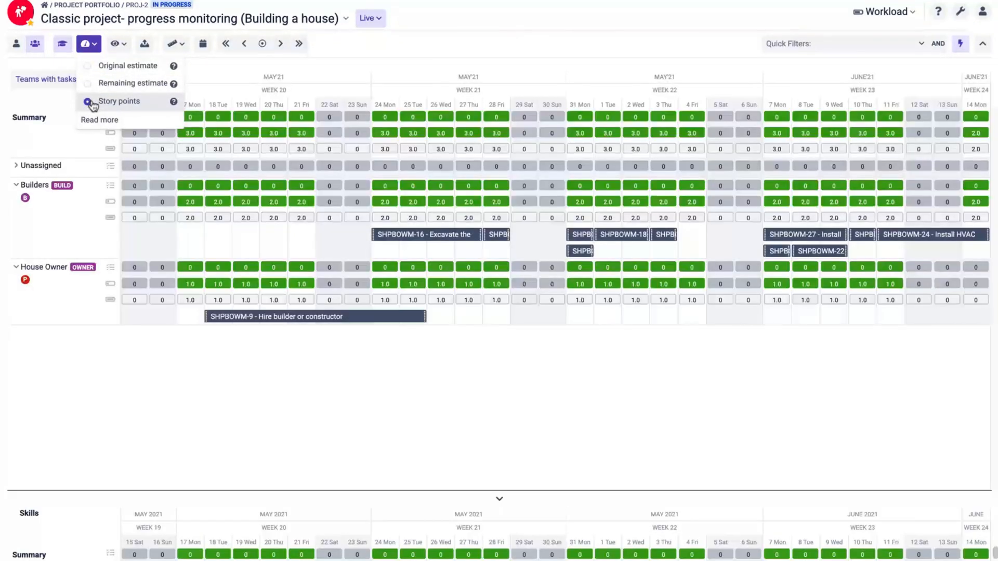
{"action": "left_click", "coordinate": [118, 101]}
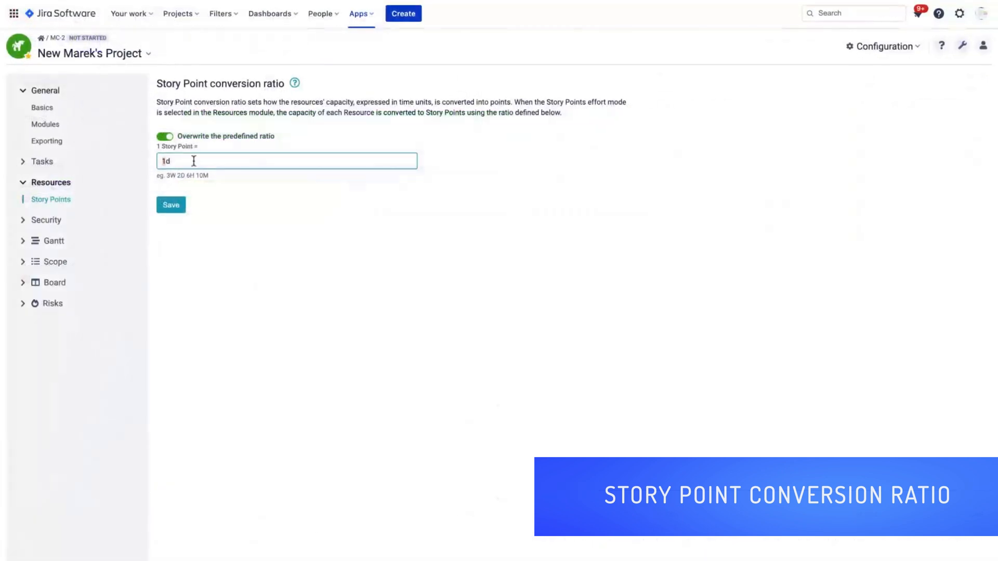
{"action": "type", "text": "4"}
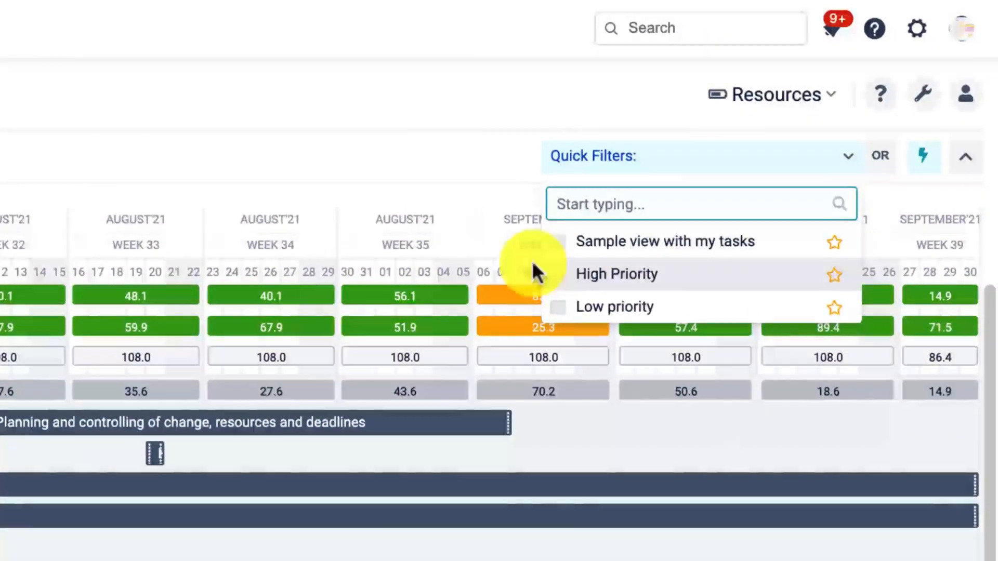
{"action": "left_click", "coordinate": [616, 274]}
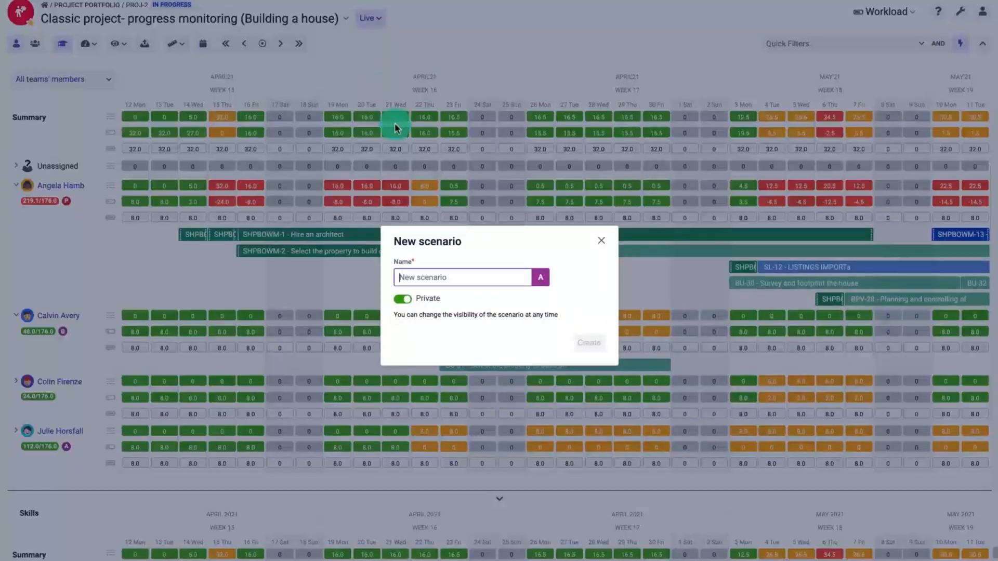
Create a private scenario named Optimistic for the Resources grid.
{"action": "type", "text": "Optimistic"}
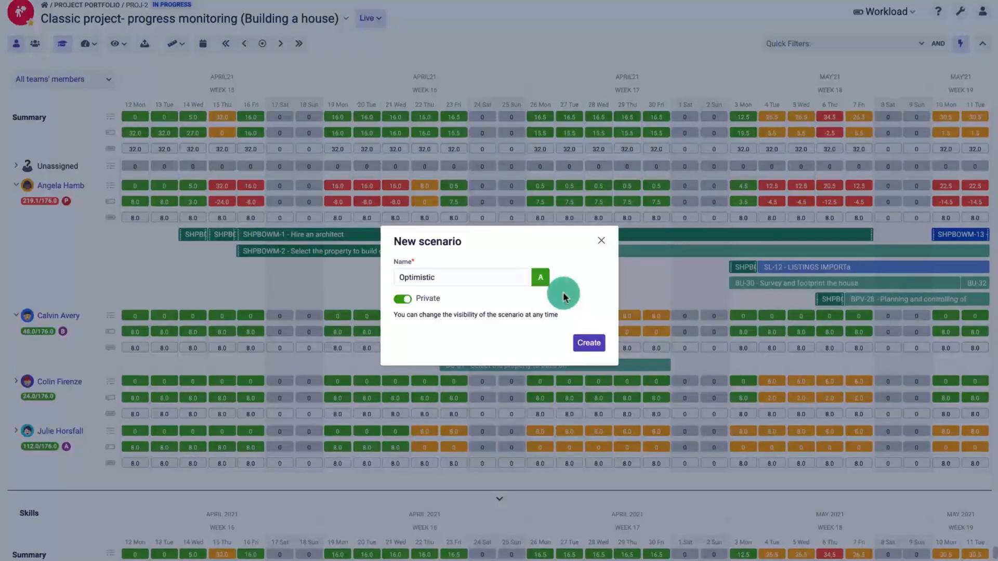
{"action": "left_click", "coordinate": [587, 342]}
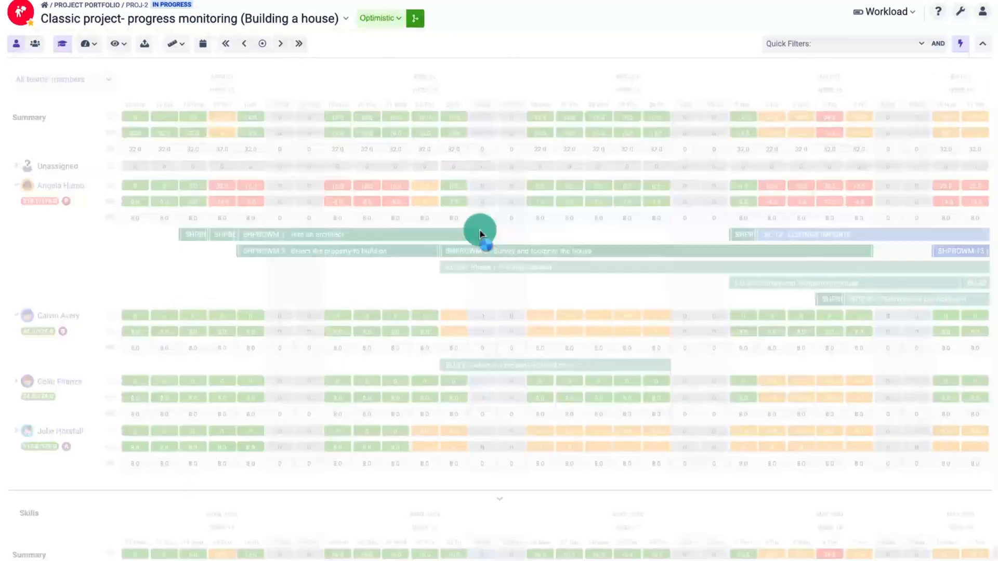
{"action": "left_click", "coordinate": [415, 17]}
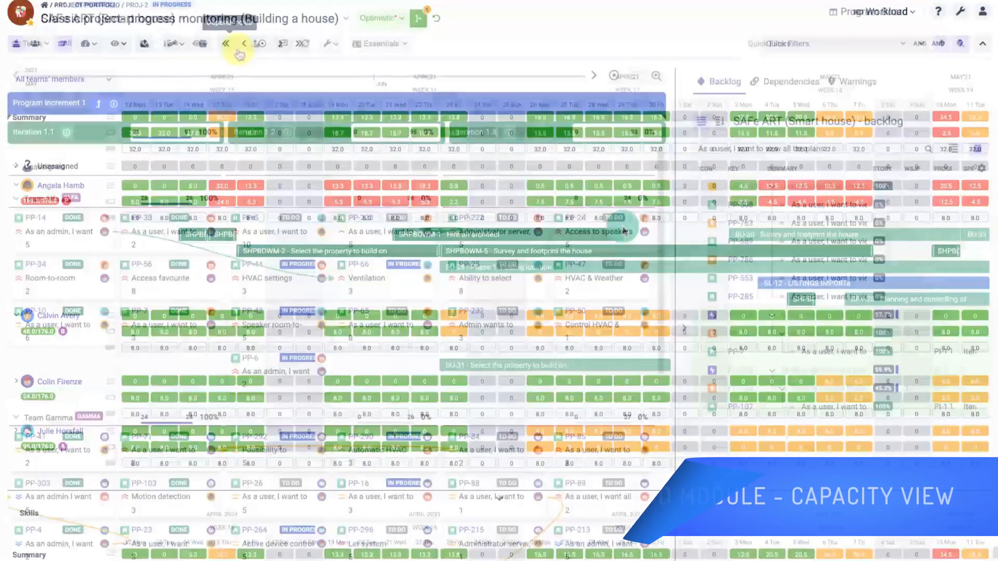
In the board's capacity planning, set Team Alfa's Iteration 2.1 capacity to 50.
{"action": "left_click", "coordinate": [332, 69]}
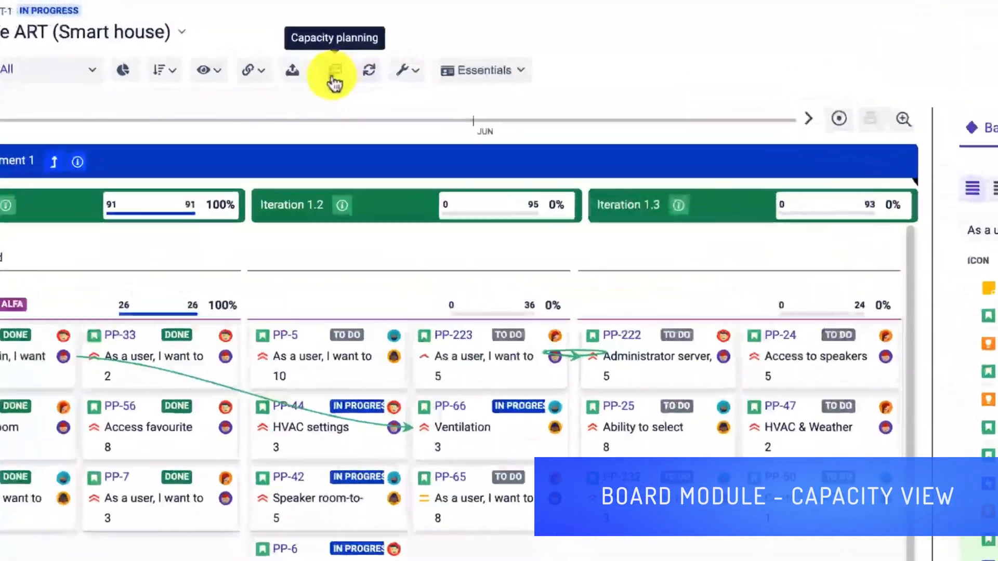
{"action": "left_click", "coordinate": [330, 70]}
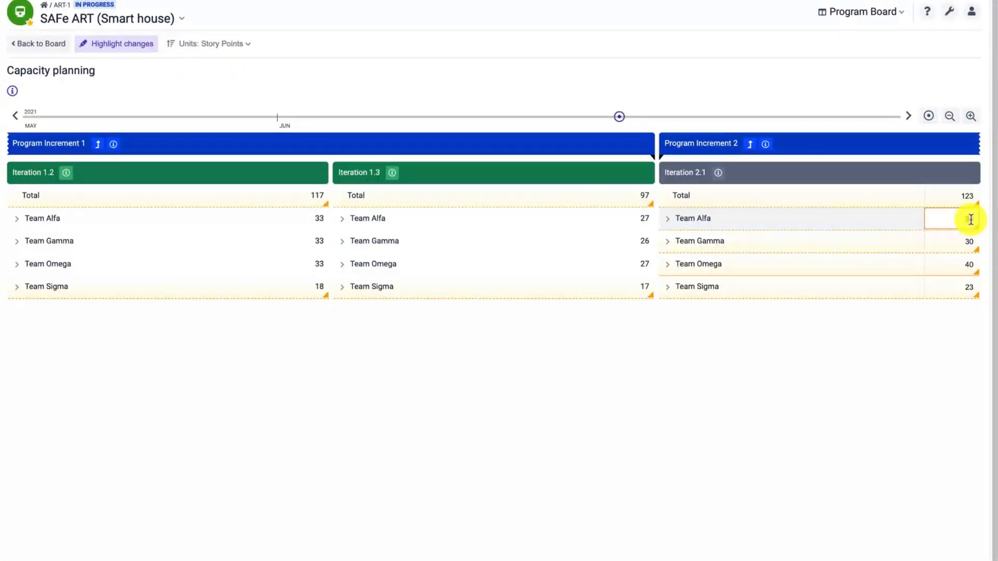
{"action": "type", "text": "50"}
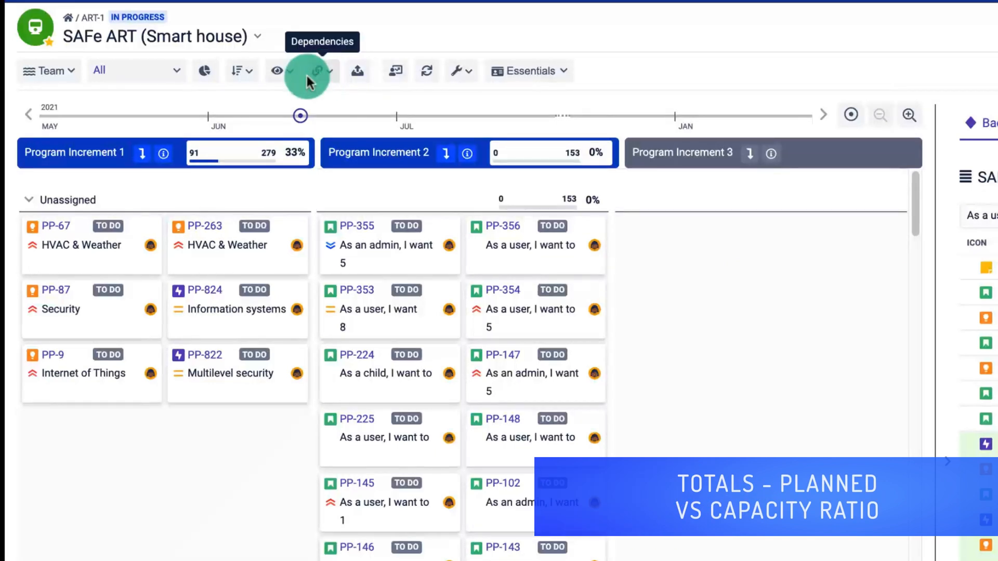
{"action": "mouse_move", "coordinate": [273, 118]}
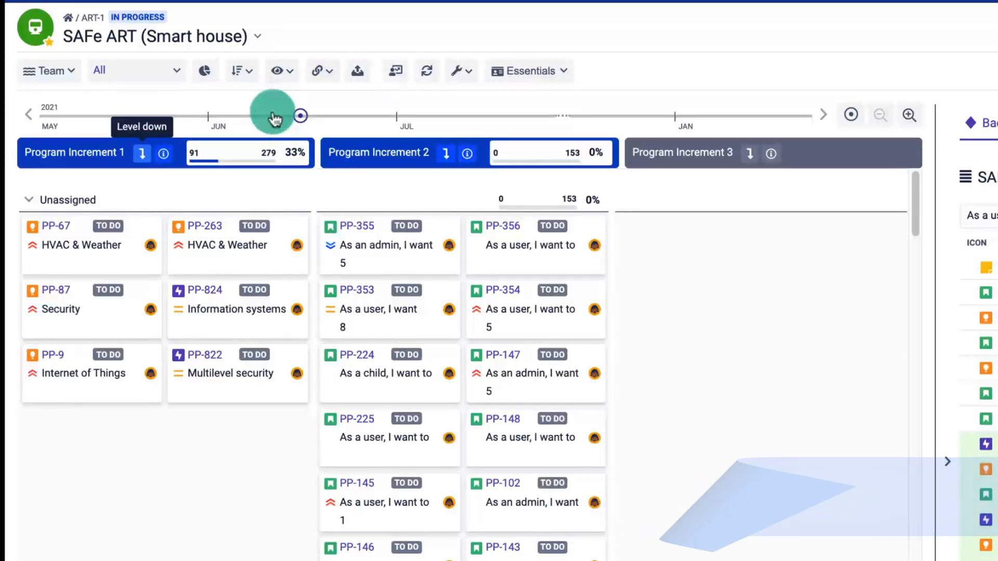
Drill into Program Increment 1 and show capacity allocation by story points on the board.
{"action": "left_click", "coordinate": [277, 71]}
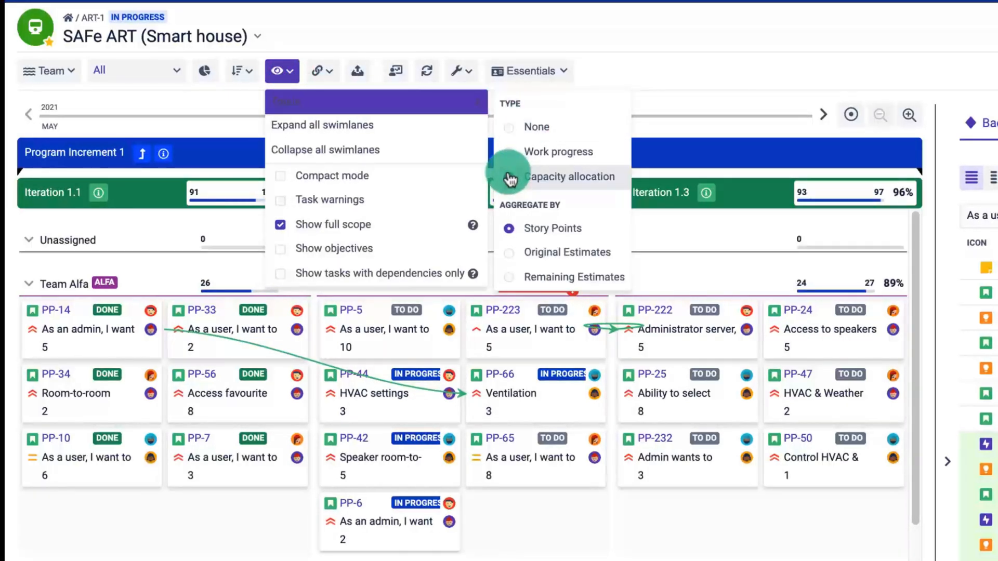
{"action": "left_click", "coordinate": [508, 176]}
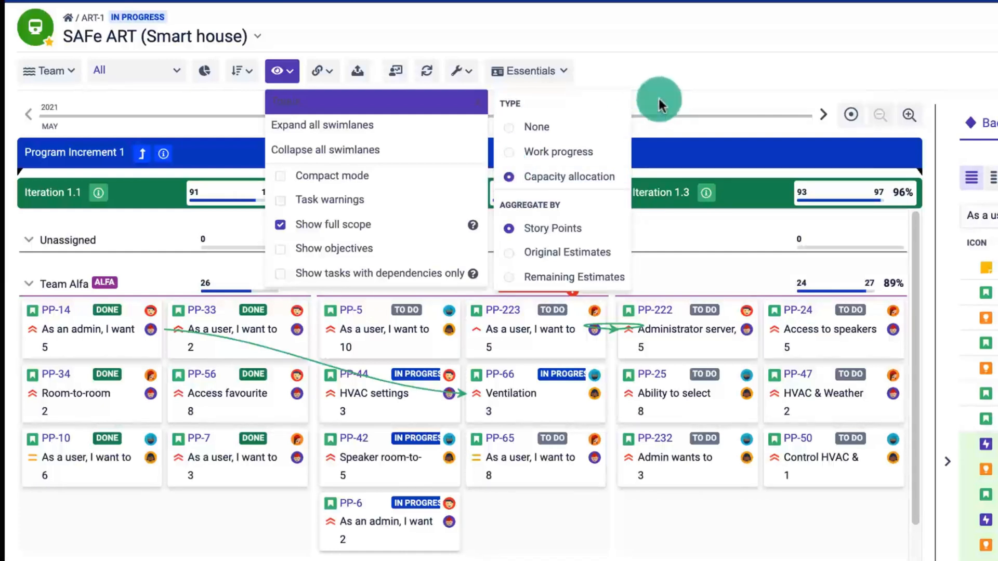